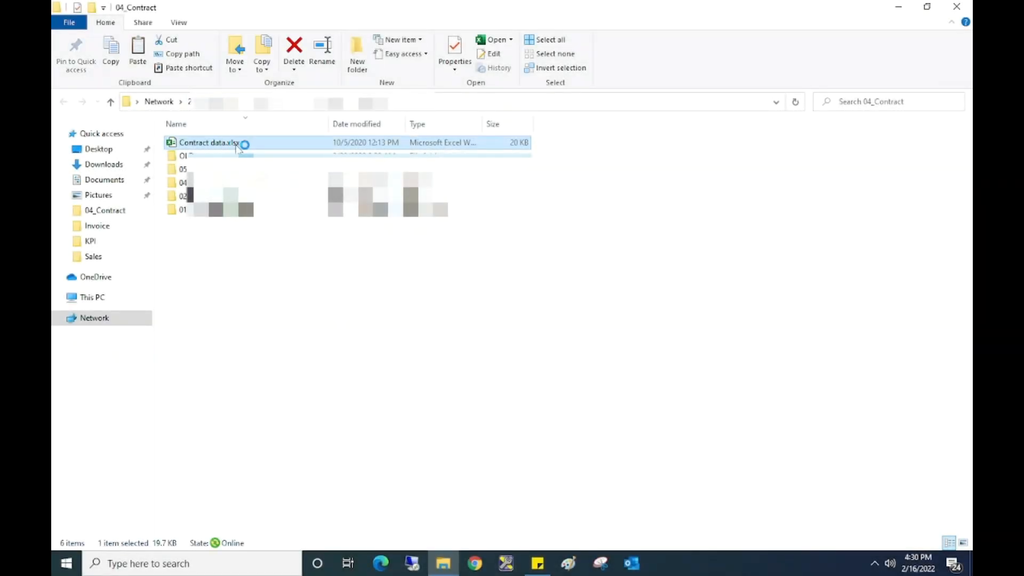
Open Contract data.xlsx and dismiss Excel's not-enough-memory-or-disk-space error
double_click(208, 143)
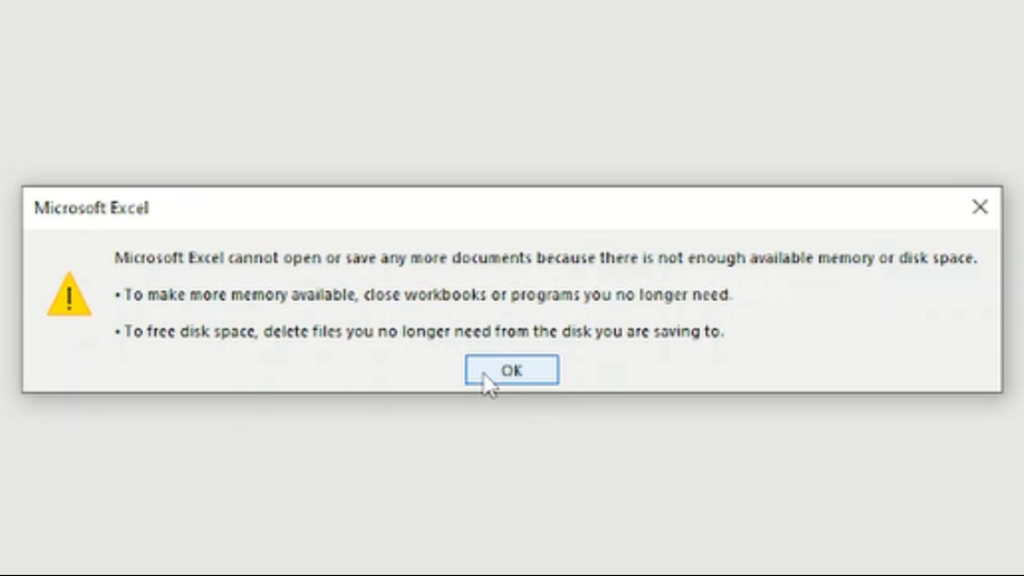
click(513, 371)
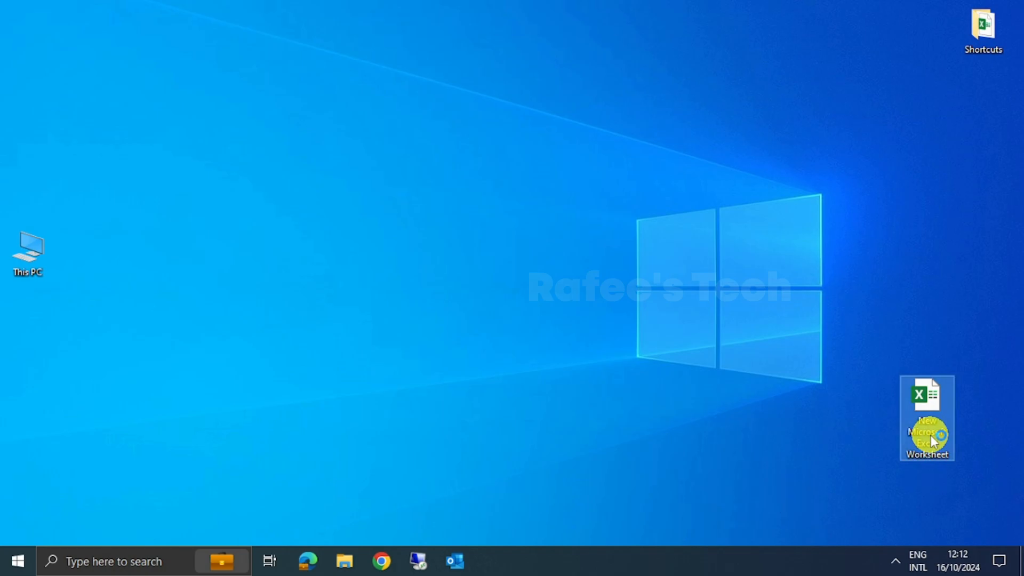
Open the desktop's New Microsoft Excel Worksheet and go to the File menu's Options
double_click(927, 426)
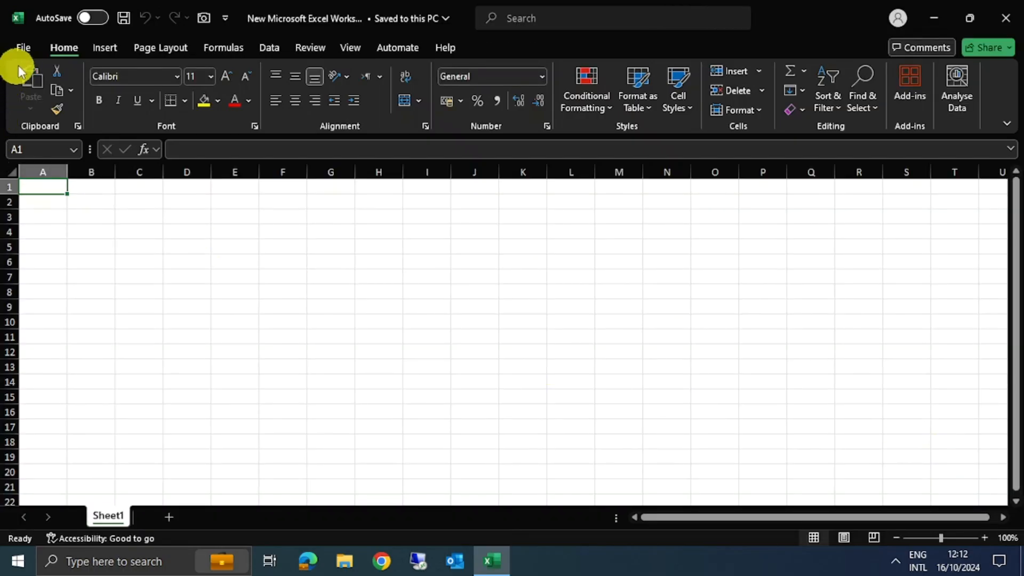
click(23, 48)
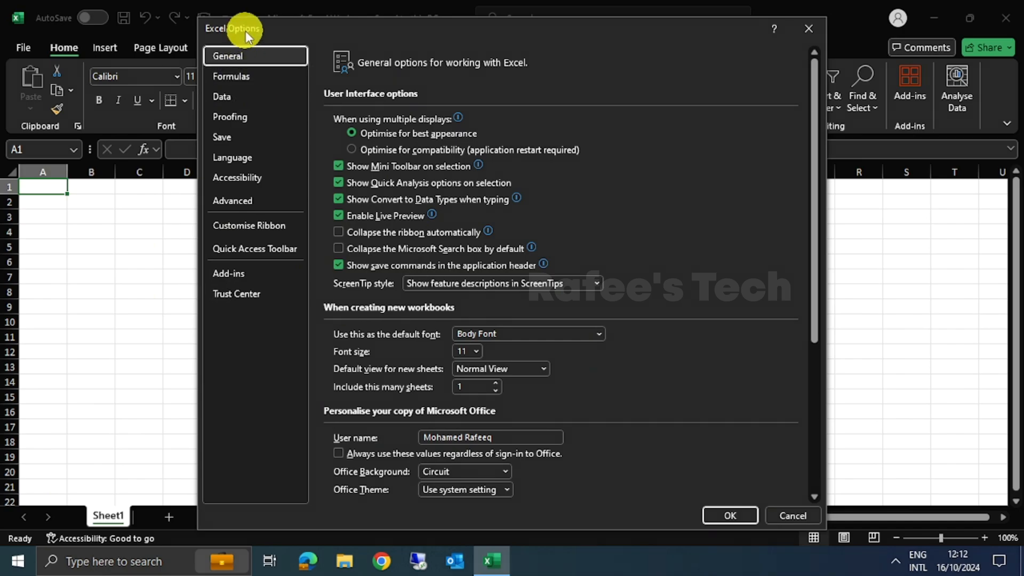
mouse_move(237, 301)
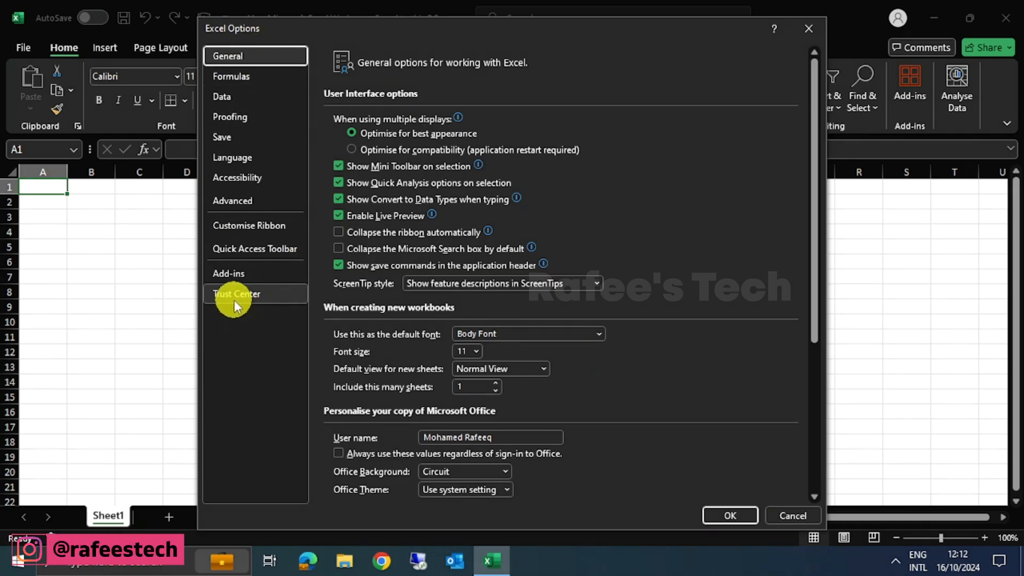
Select Trust Center in Excel Options and open Trust Center Settings
click(236, 294)
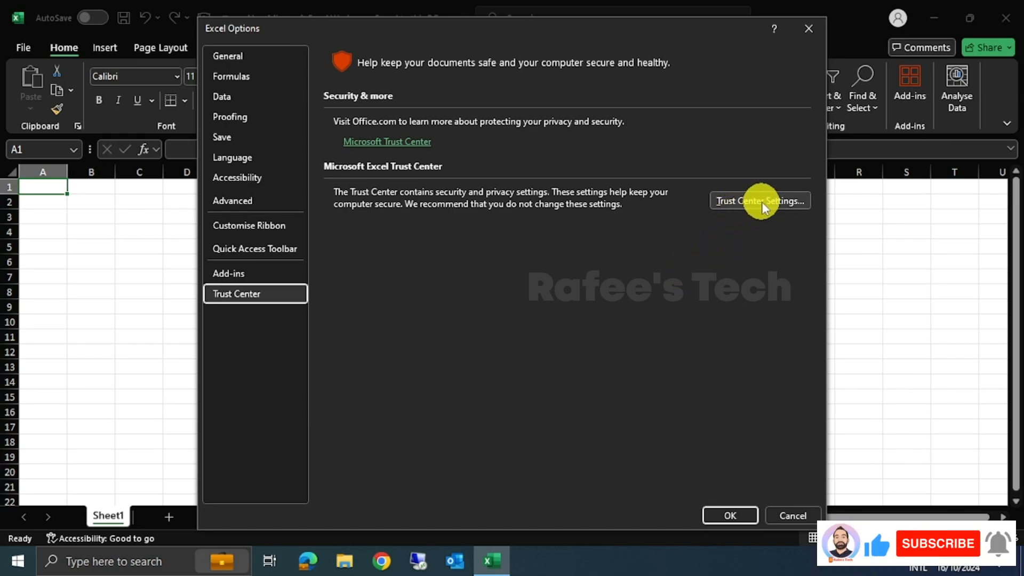
click(760, 201)
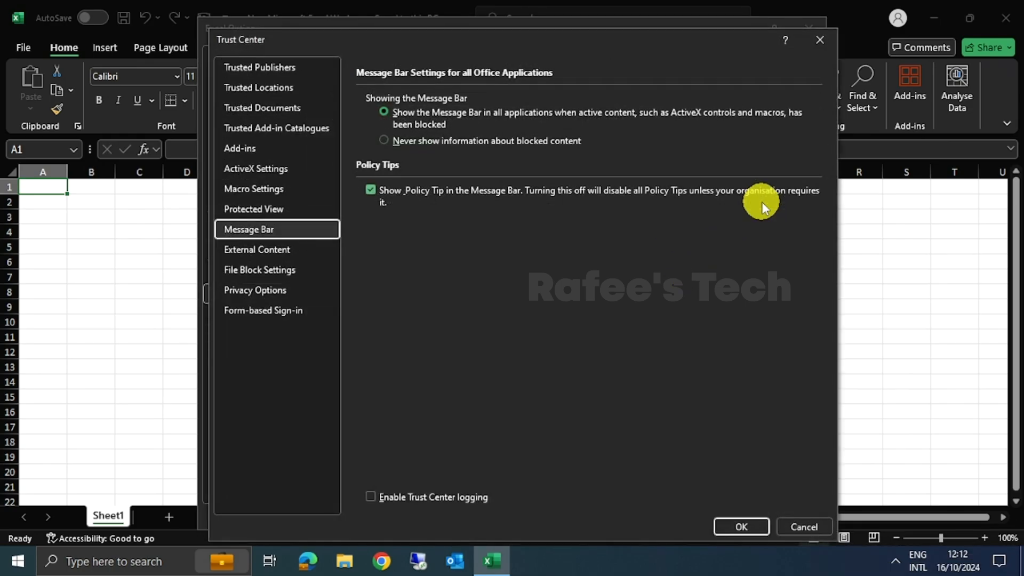
mouse_move(290, 213)
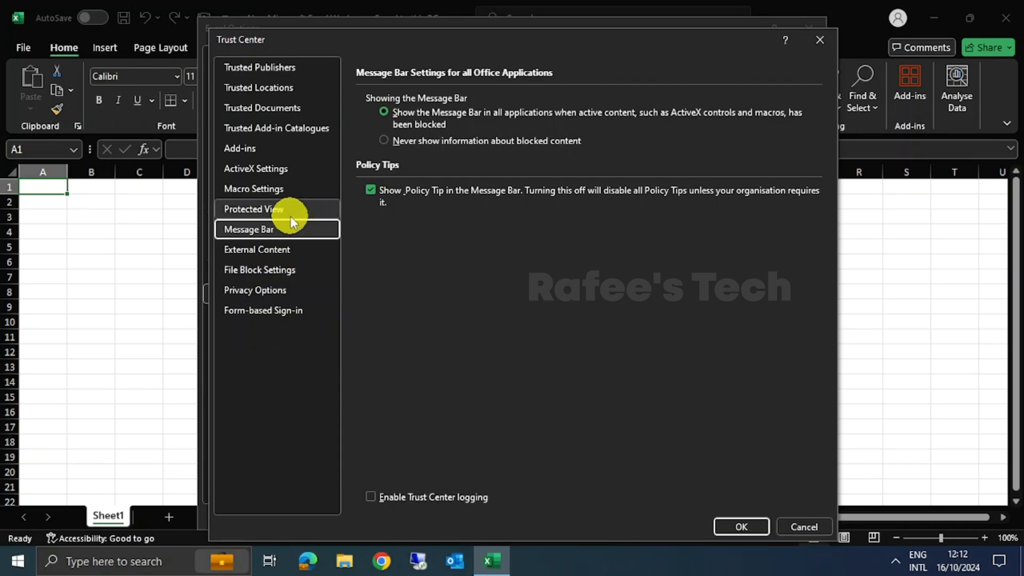
Uncheck the Enable Protected View boxes and confirm with OK in Trust Center and Excel Options
click(253, 209)
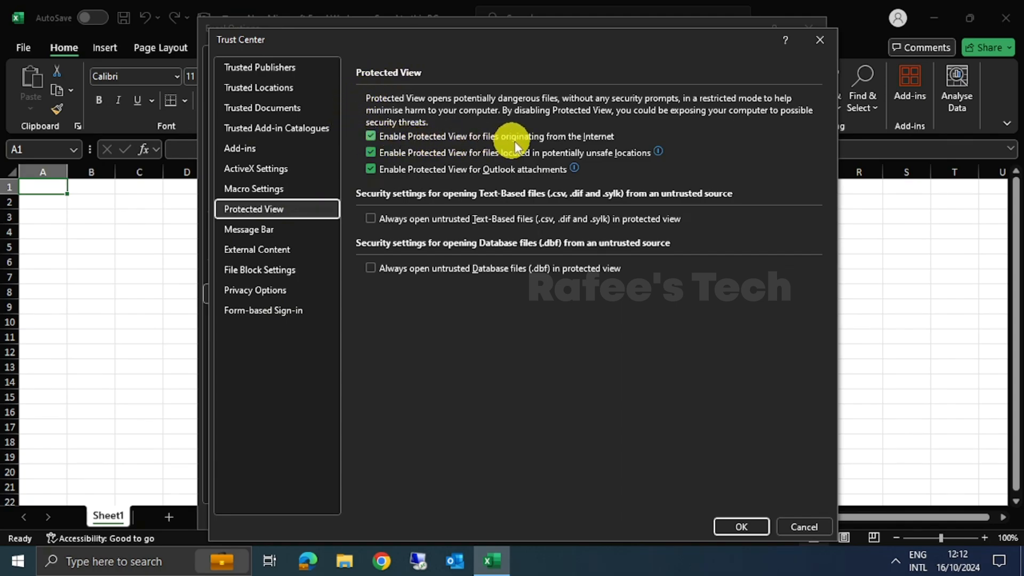
mouse_move(610, 145)
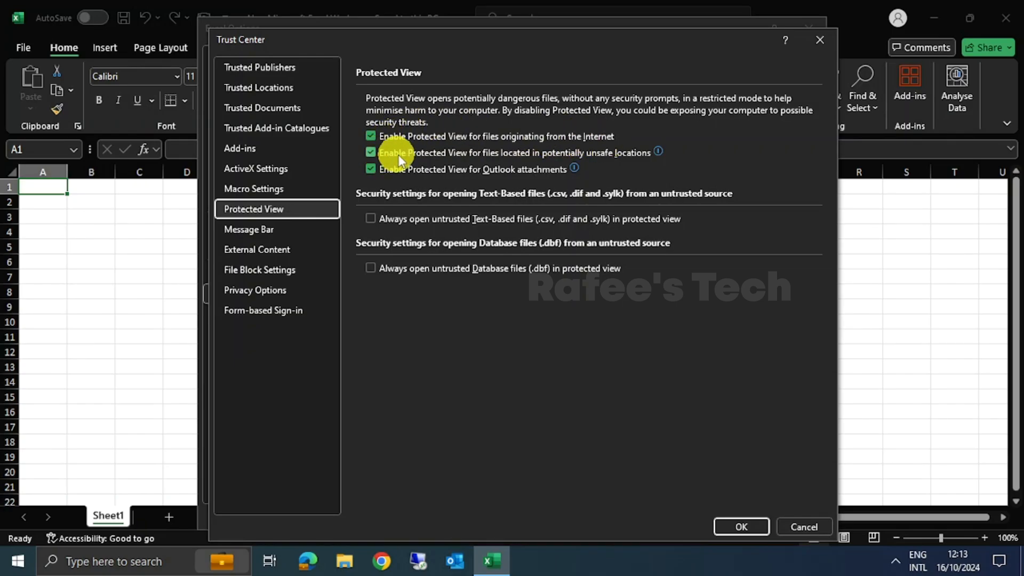
mouse_move(492, 160)
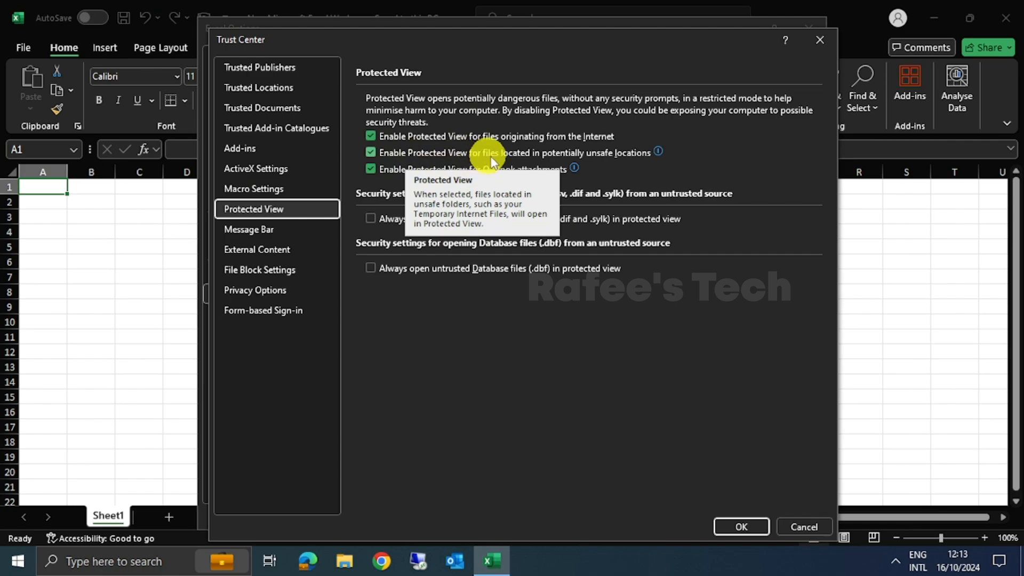
mouse_move(598, 167)
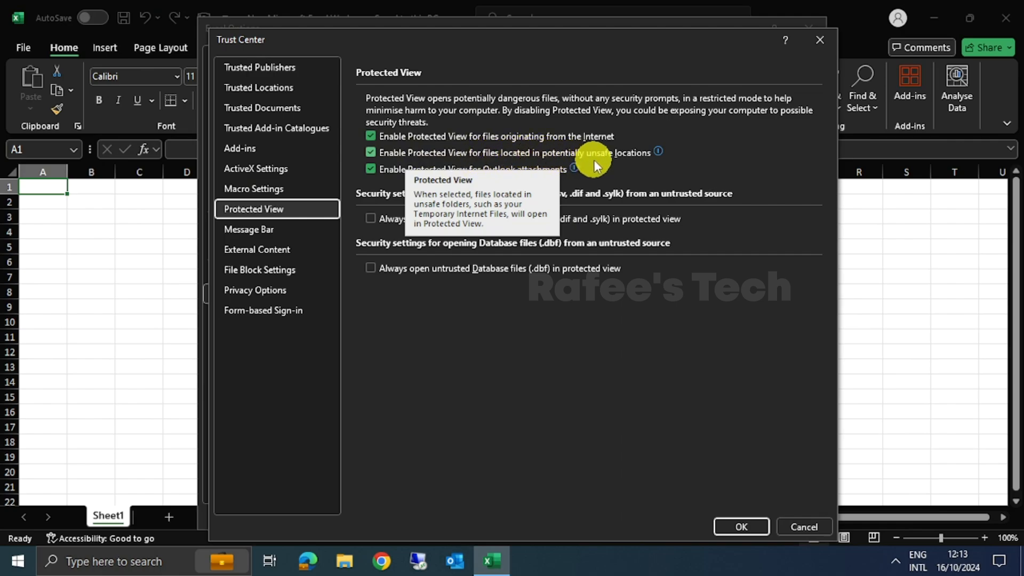
mouse_move(413, 174)
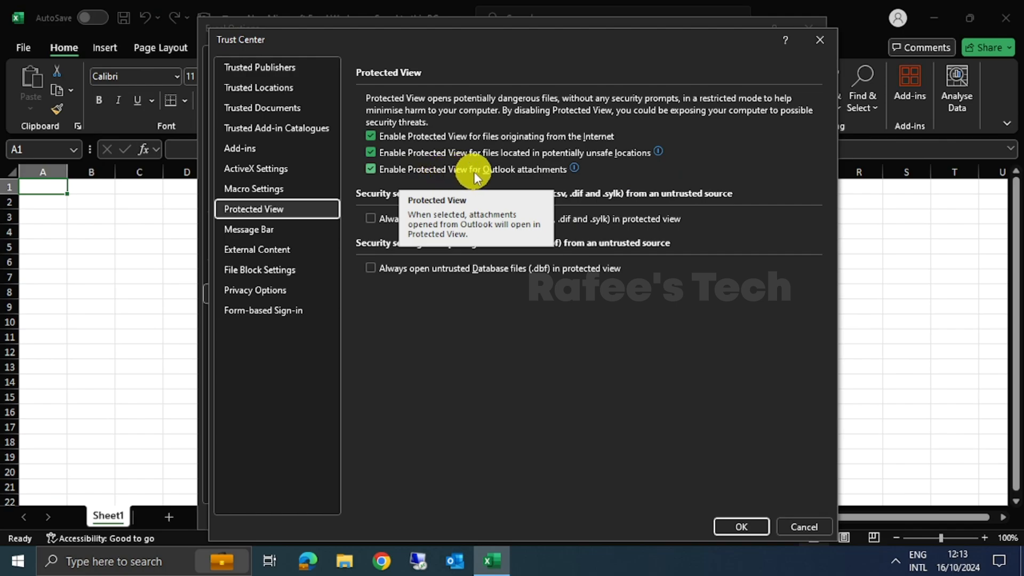
mouse_move(575, 180)
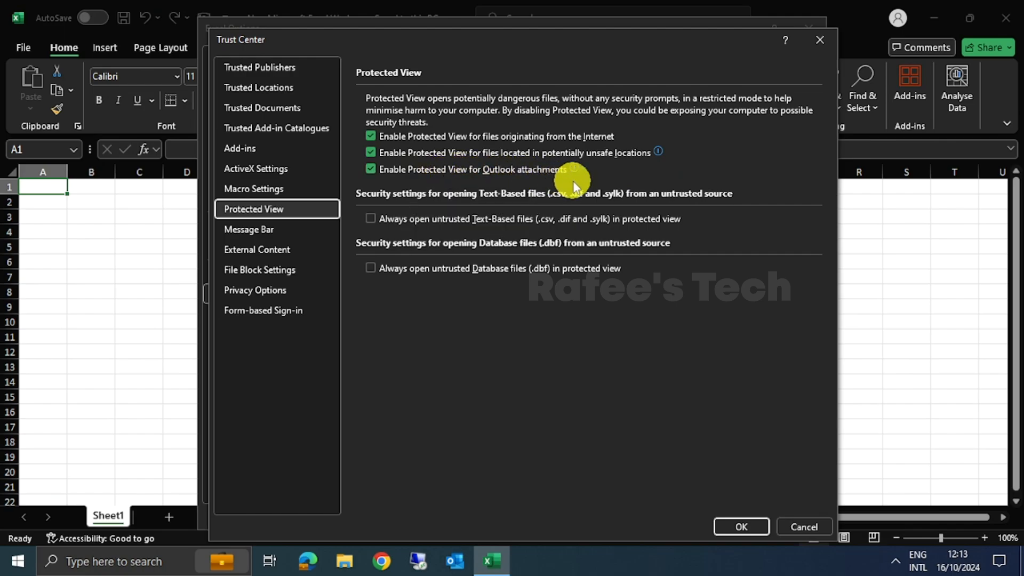
mouse_move(382, 149)
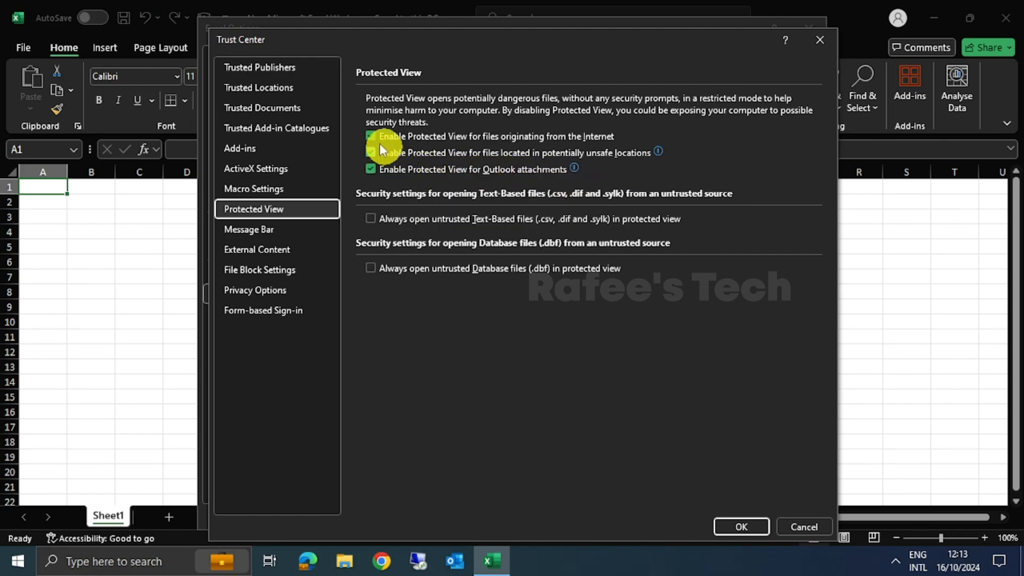
click(371, 135)
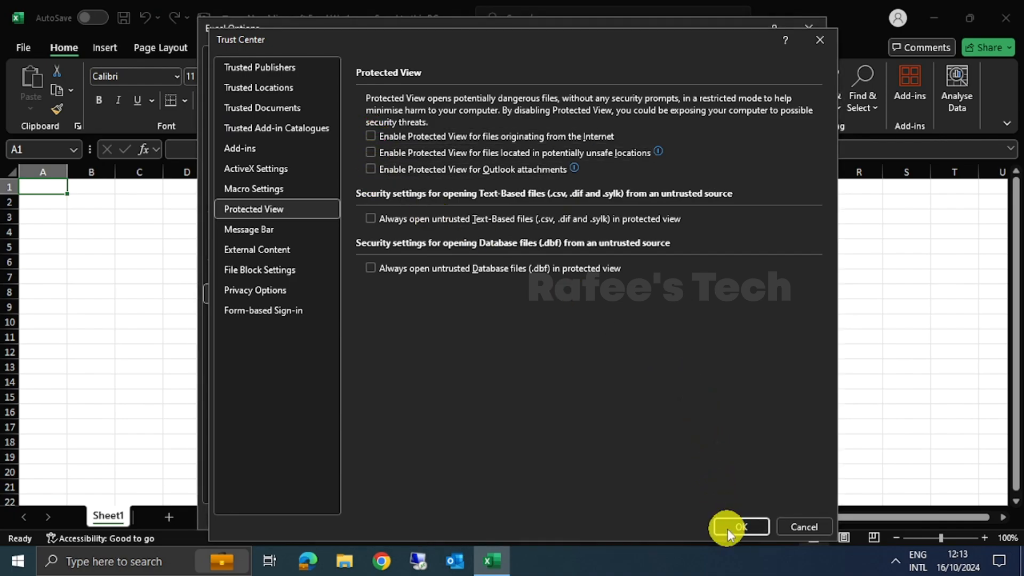
click(740, 526)
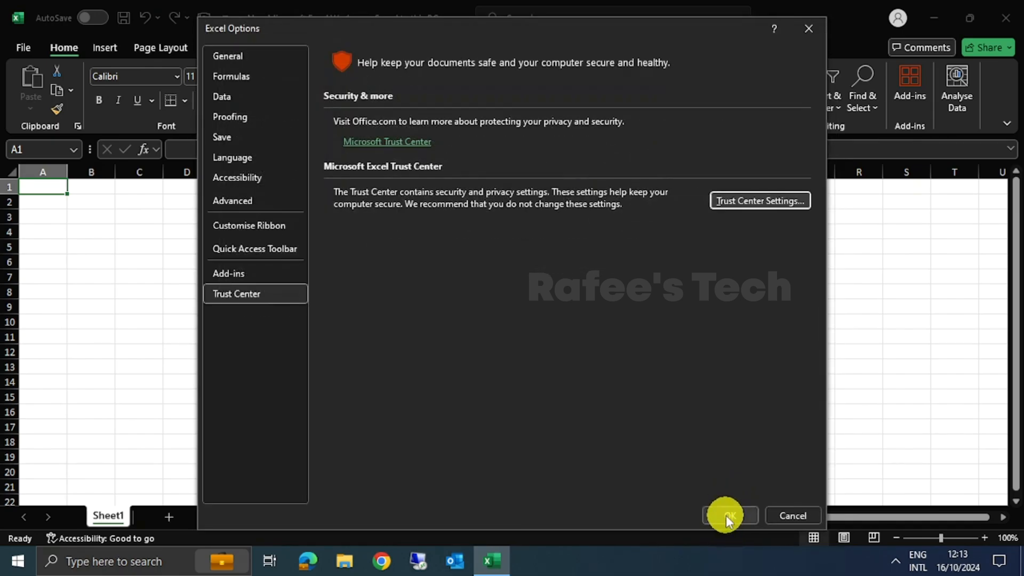
click(729, 516)
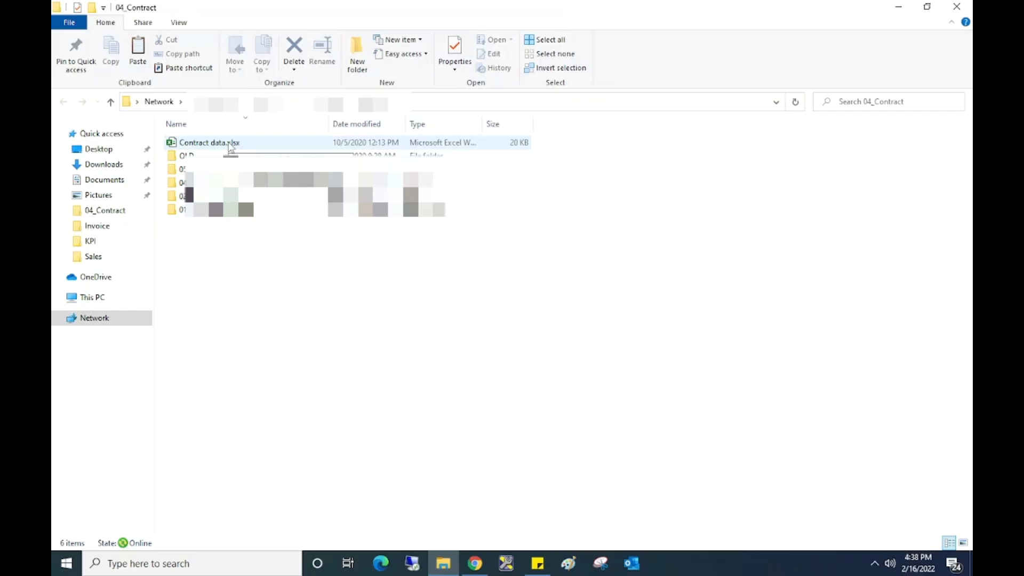
Reopen Contract data.xlsx to verify it loads without error, then close Excel
click(204, 142)
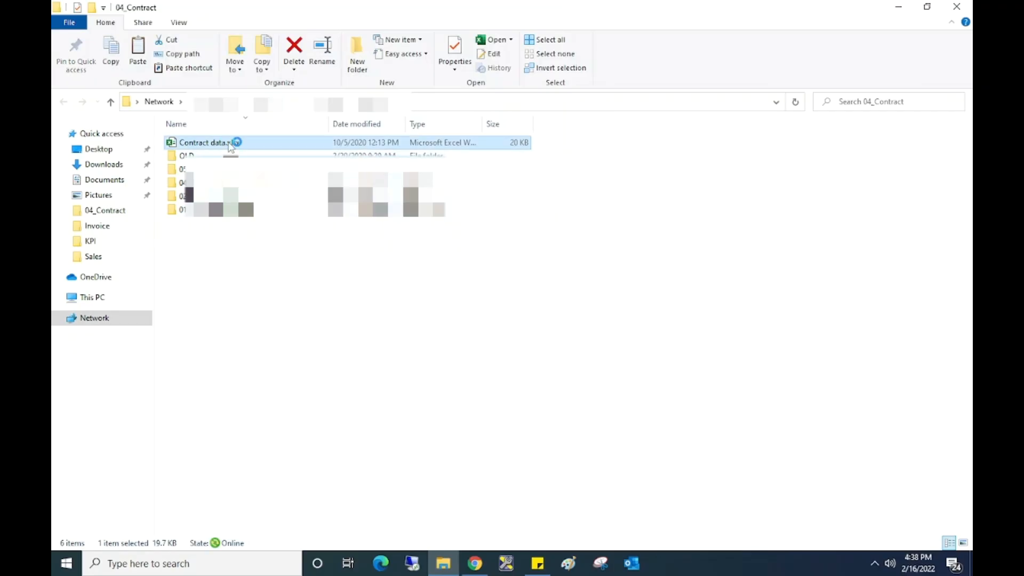
double_click(200, 143)
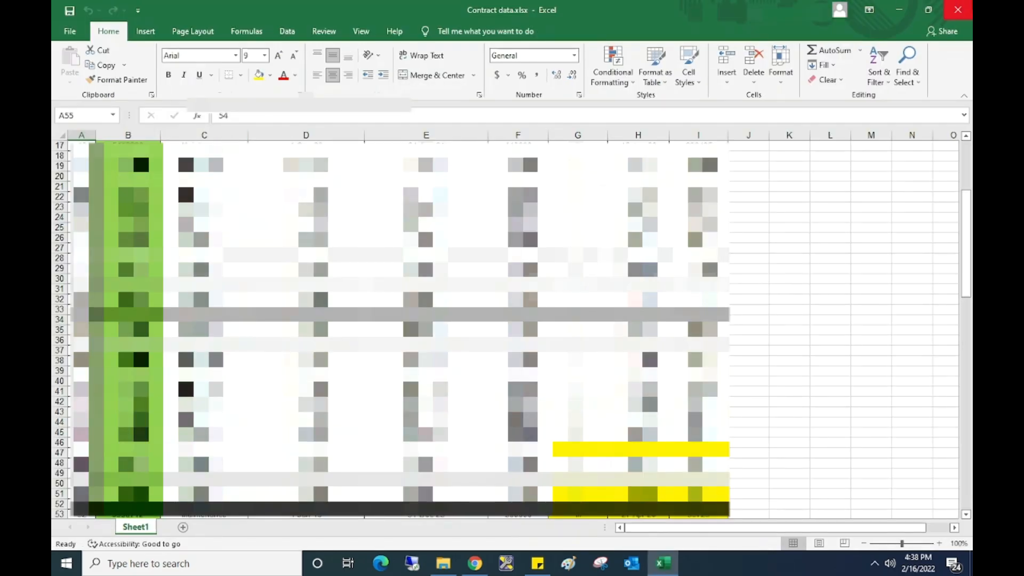
click(443, 563)
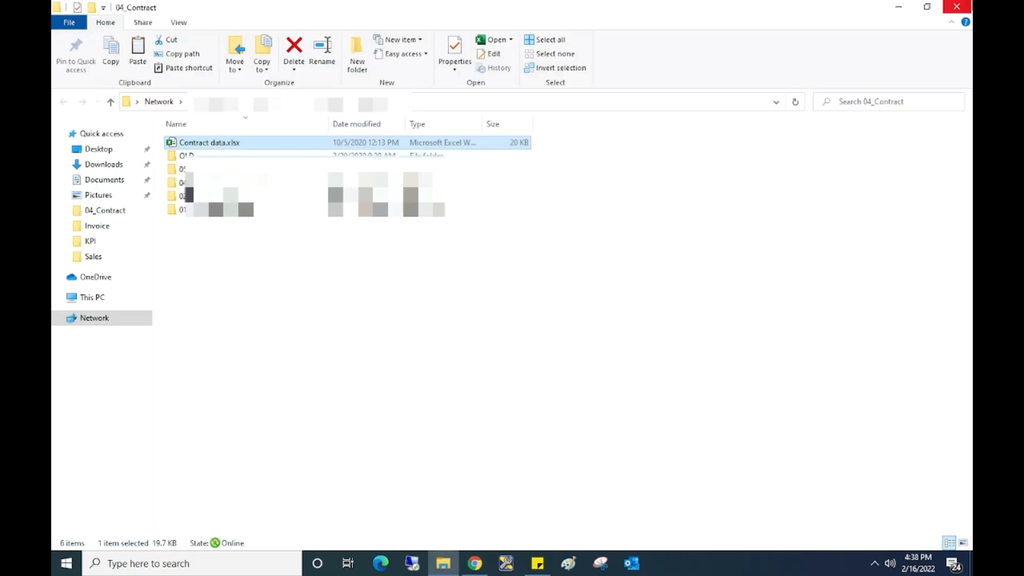